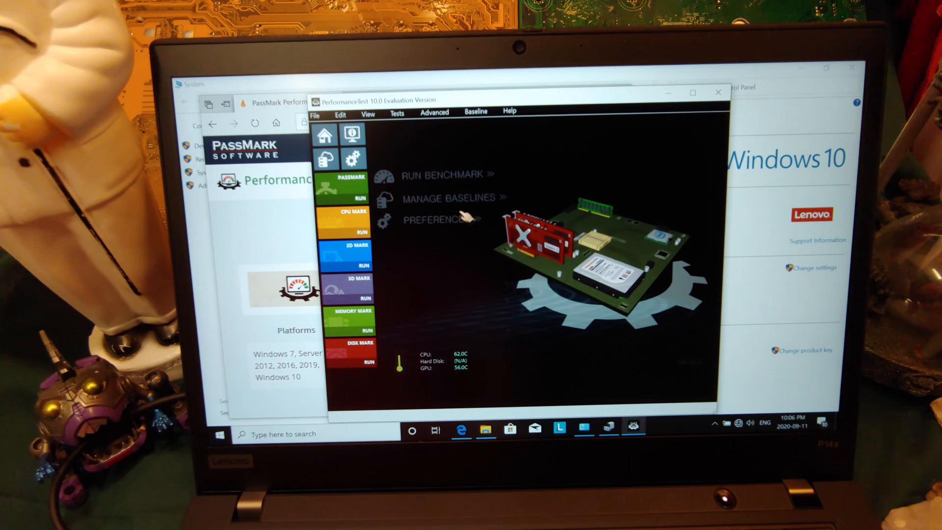
Launch the full benchmark suite, confirming the 'Run all benchmark tests?' prompt with Yes
left_click(442, 175)
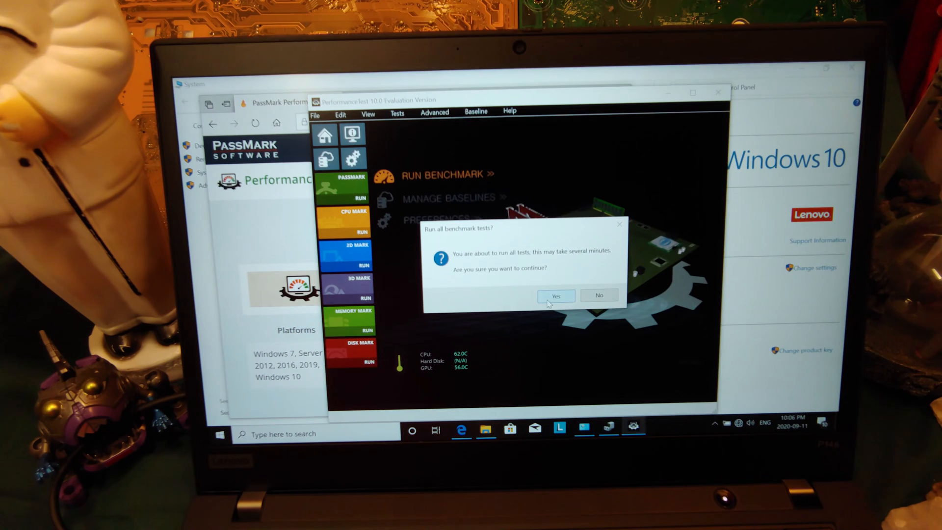
left_click(553, 295)
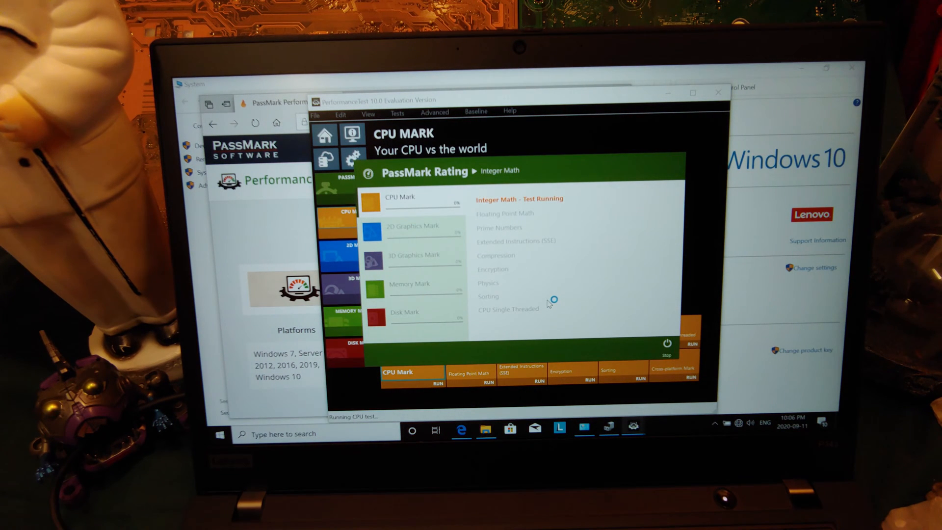